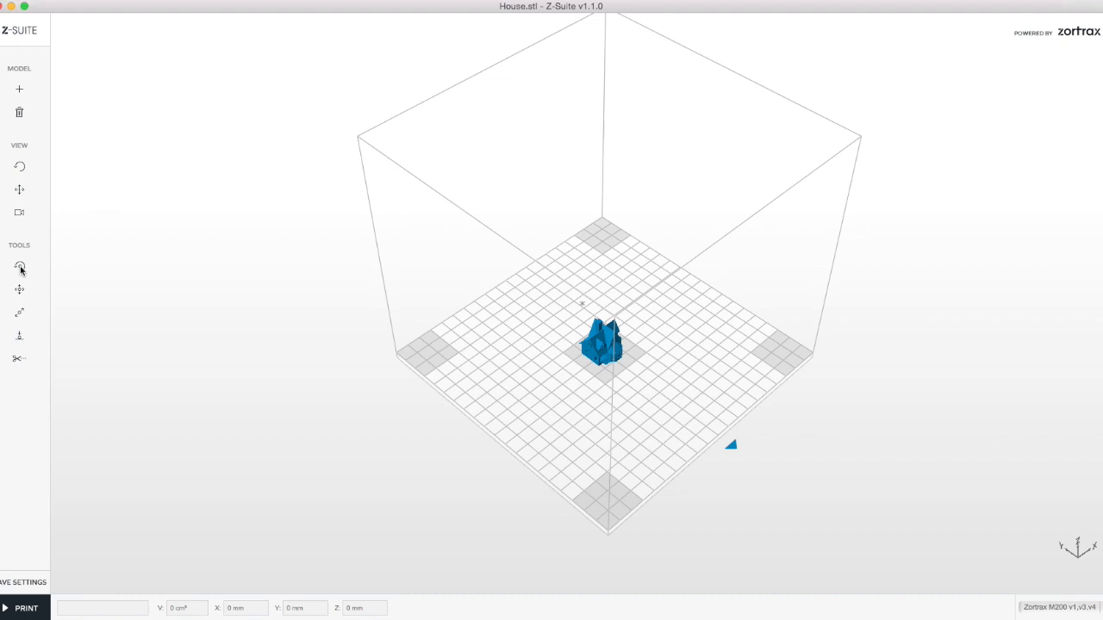
Bring up the Rotate settings for the House model with all angles left at 0°.
click(19, 265)
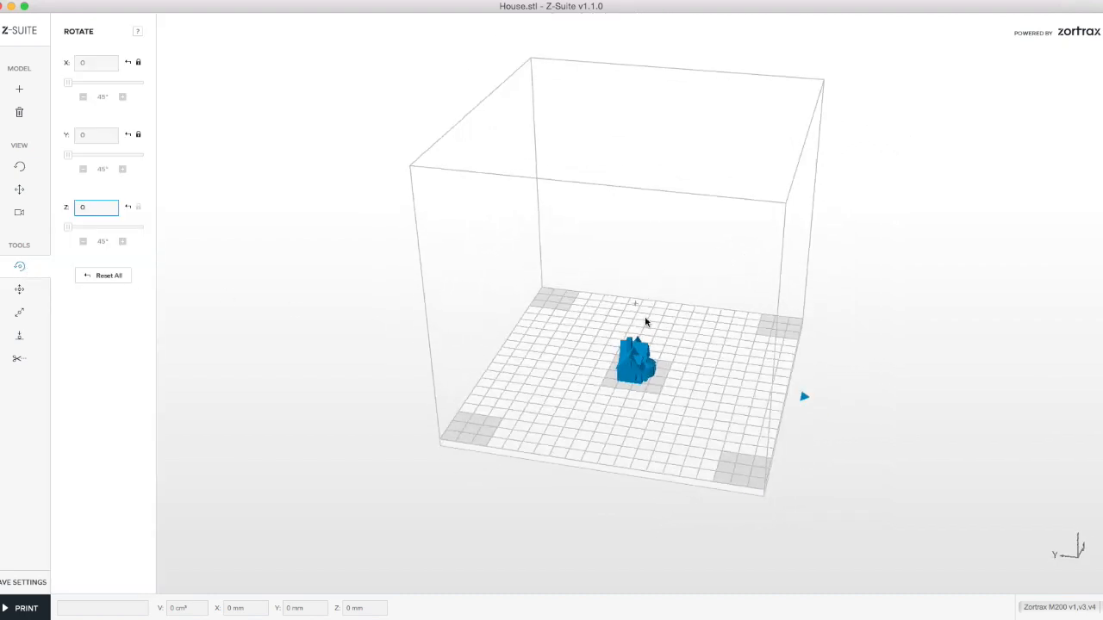
drag(638, 324, 698, 405)
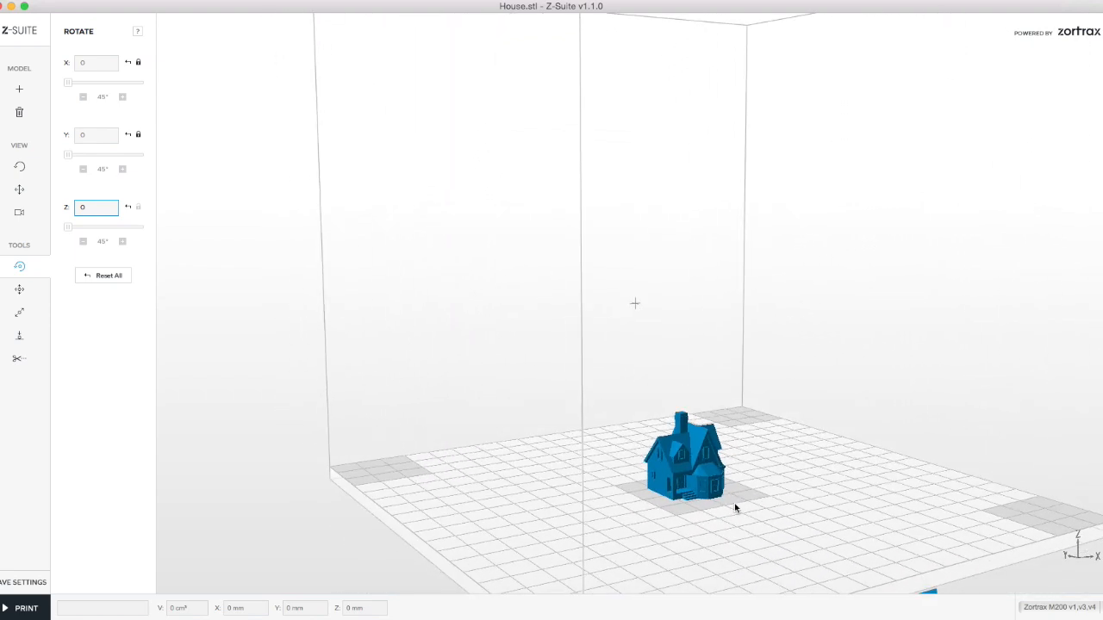
mouse_move(76, 351)
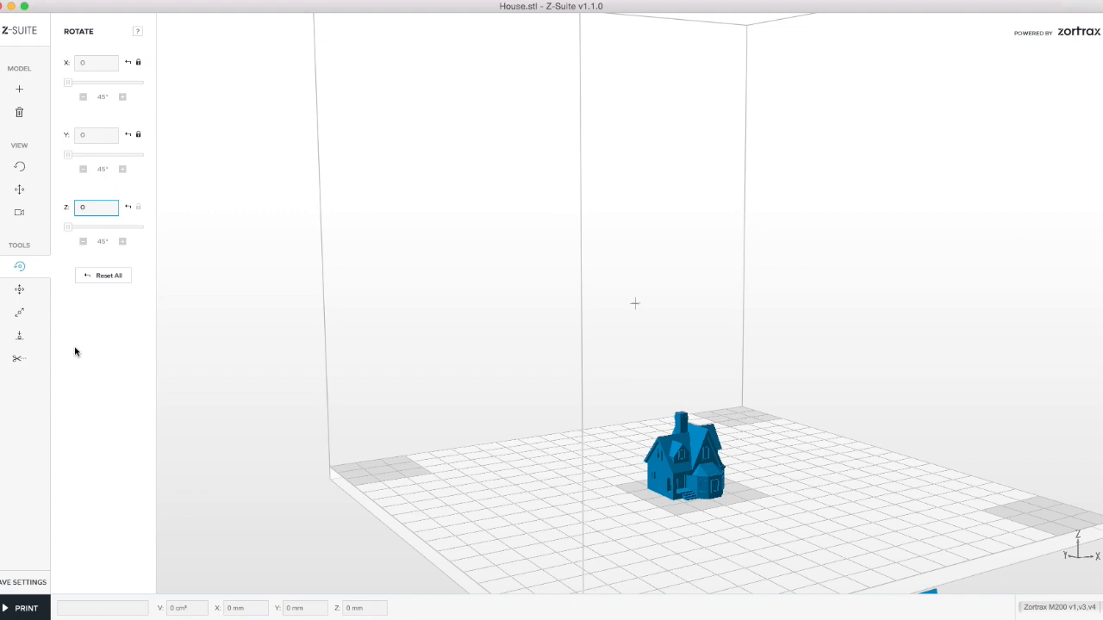
mouse_move(48, 544)
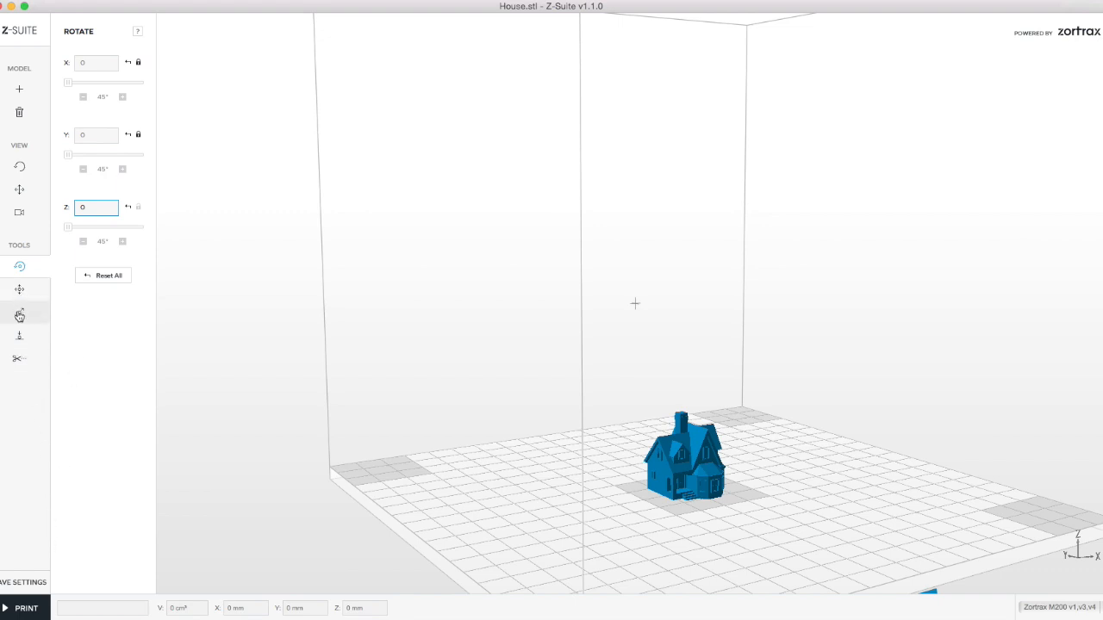
Switch to the Resize settings and select the house model for scaling.
click(19, 312)
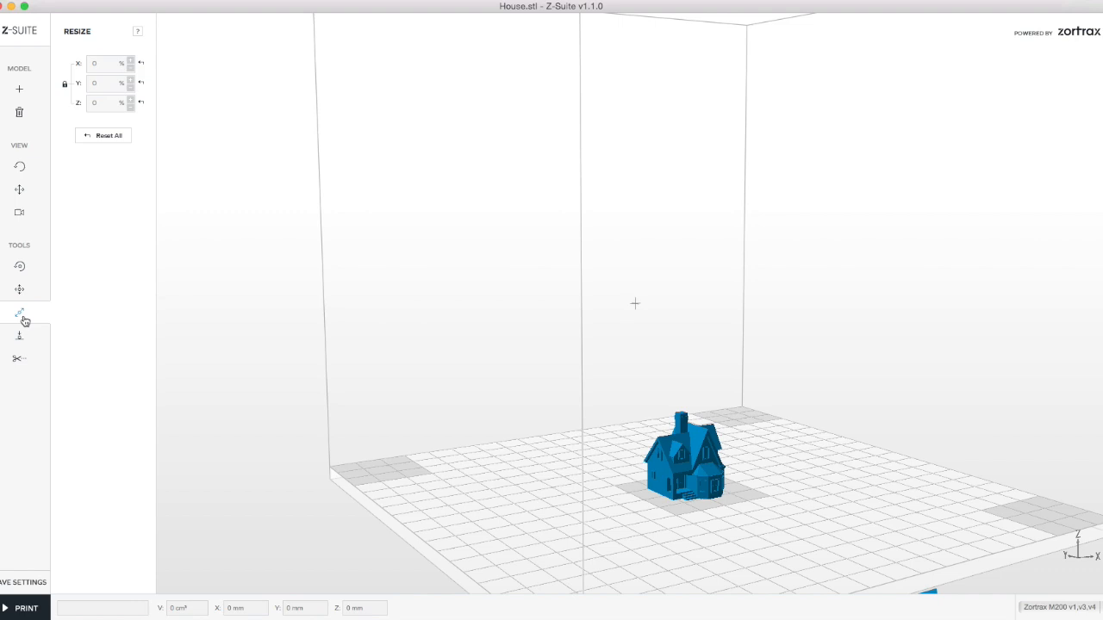
click(19, 313)
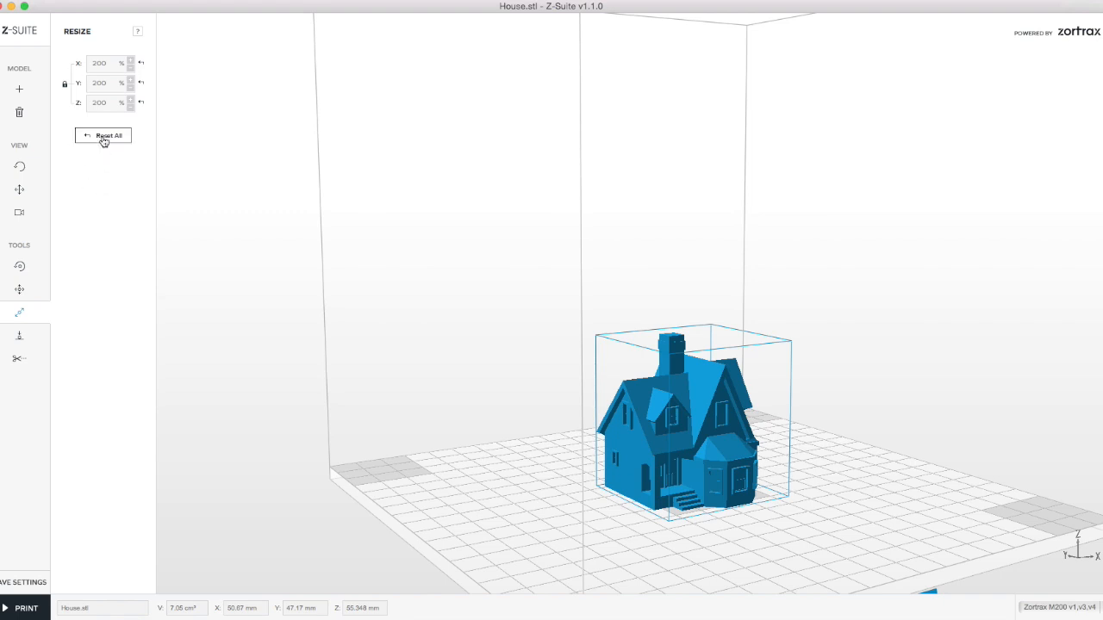
mouse_move(511, 467)
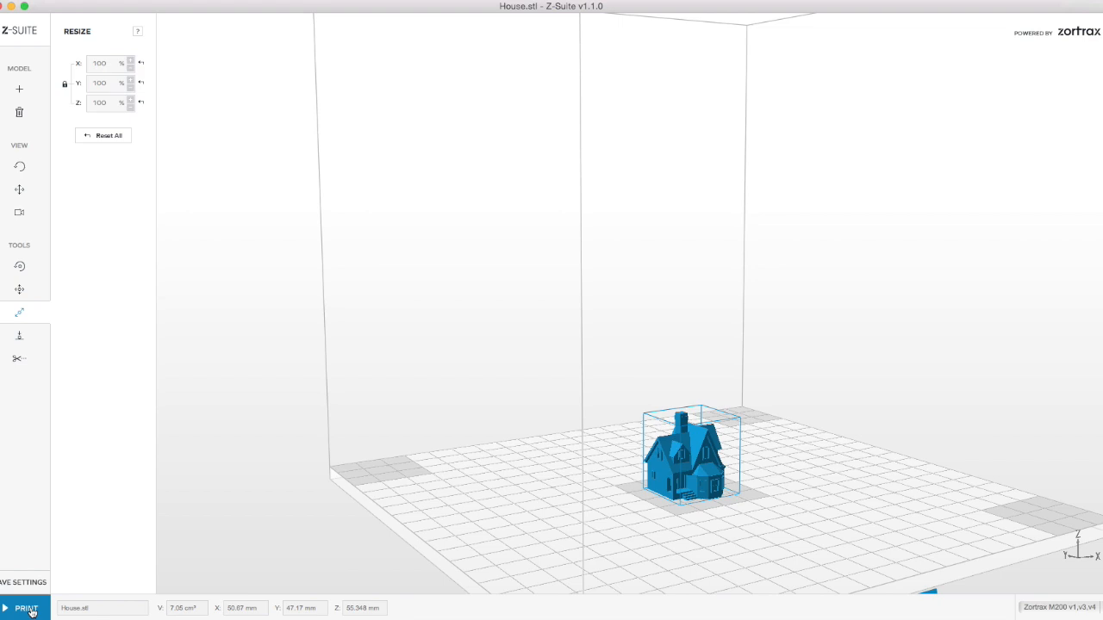
In Print Settings keep the Z-ABS profile and set layer thickness to 0.09 mm.
click(26, 608)
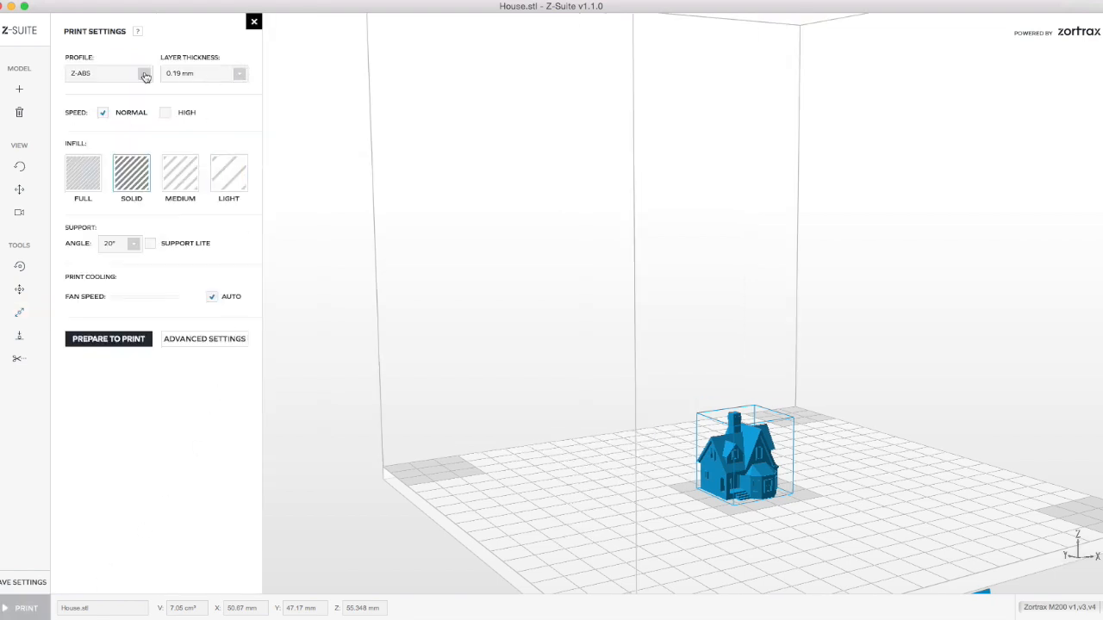
click(144, 72)
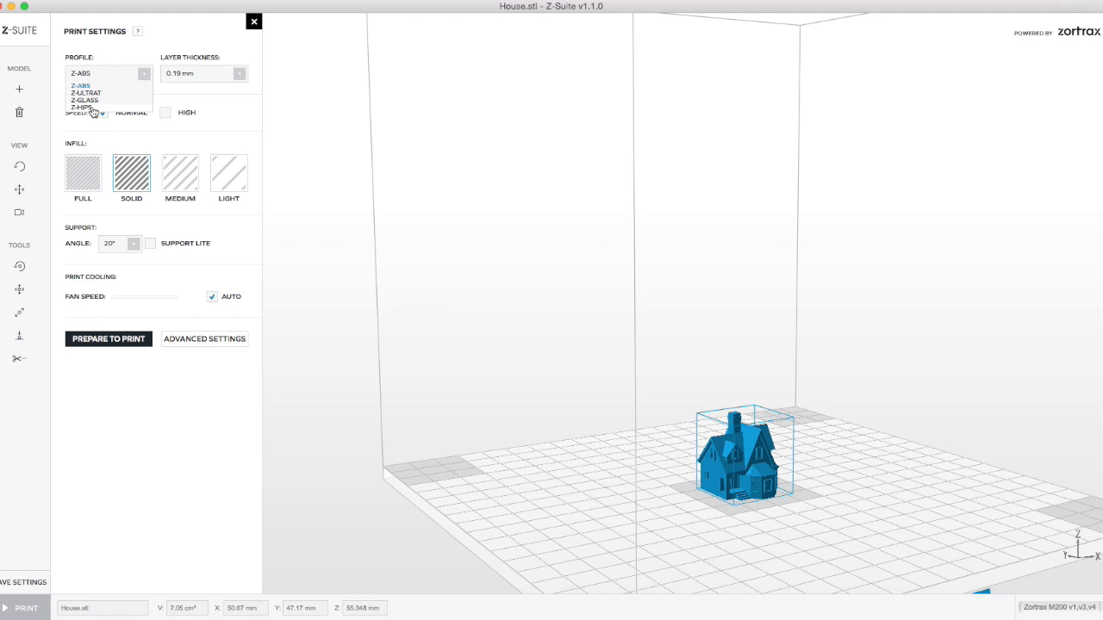
click(79, 85)
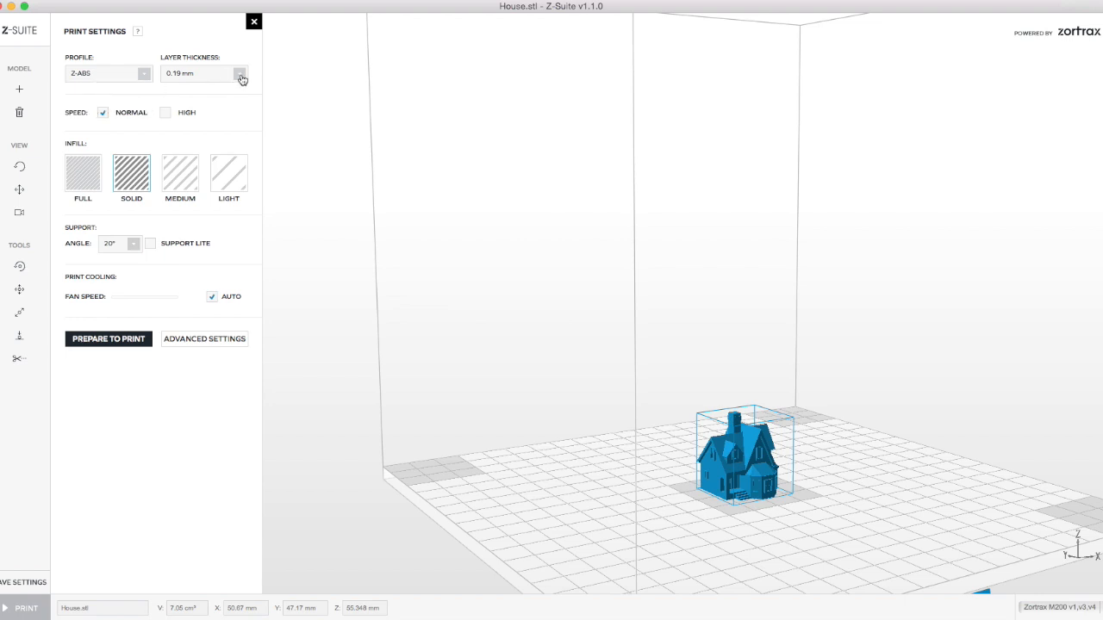
click(240, 73)
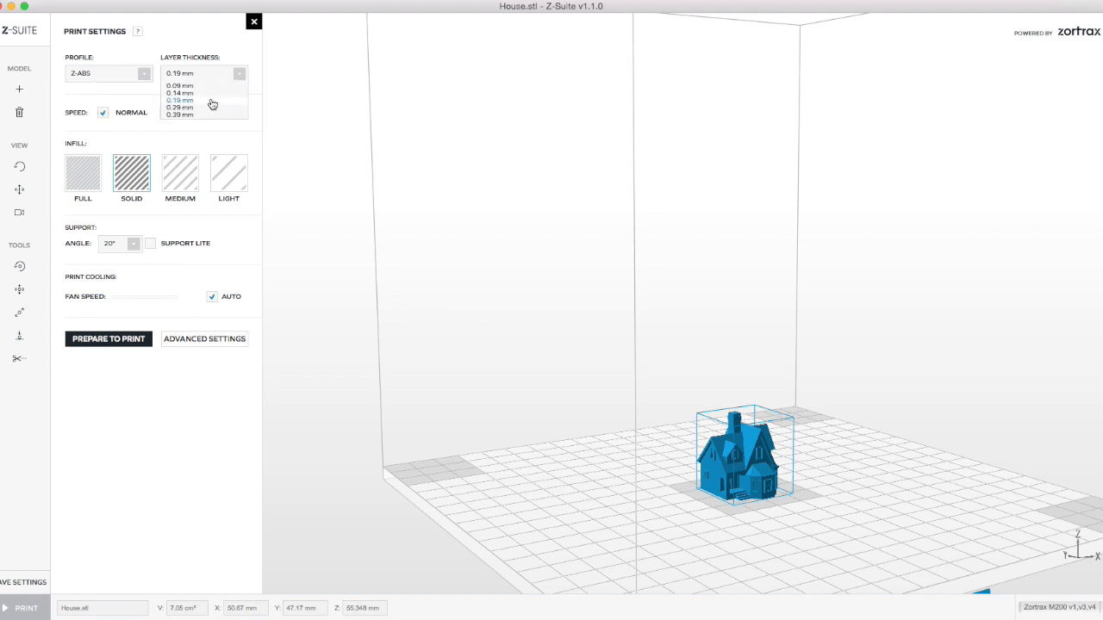
mouse_move(186, 98)
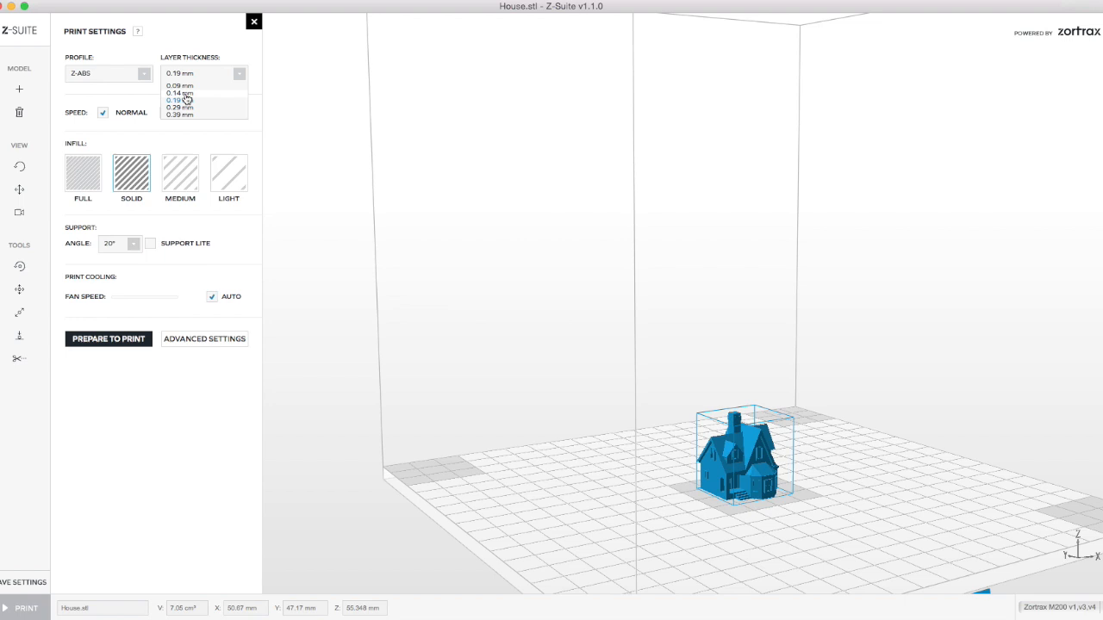
mouse_move(188, 89)
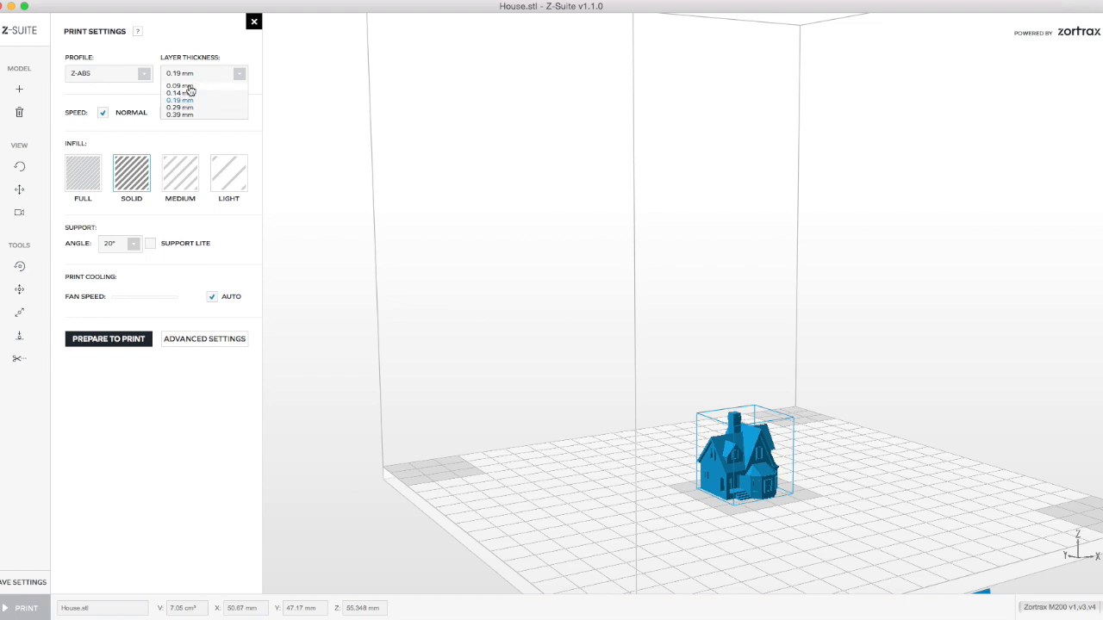
click(179, 86)
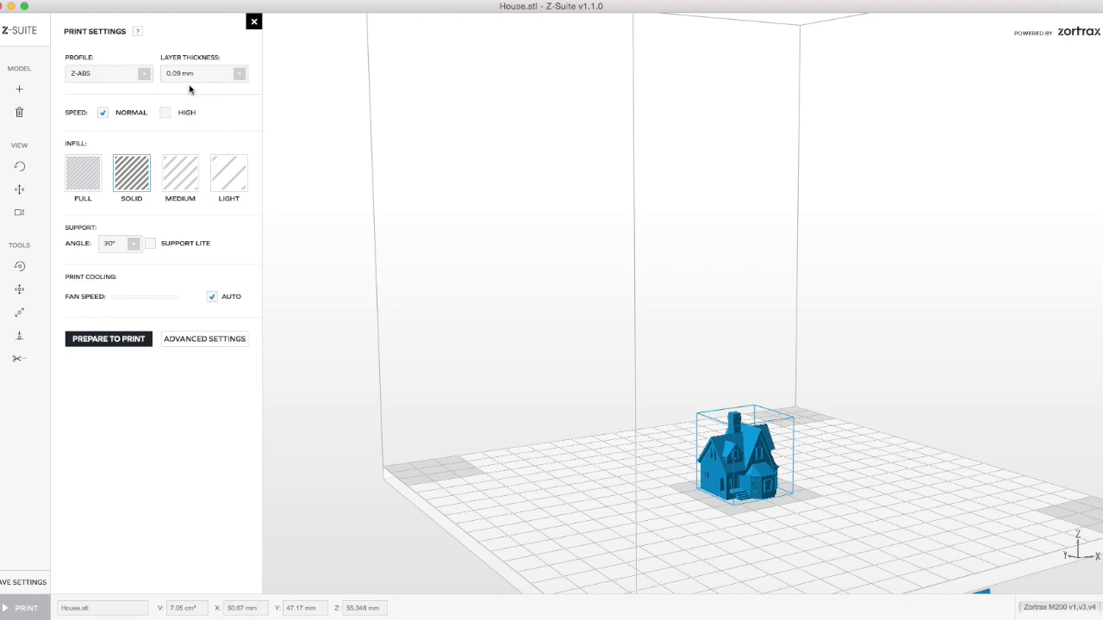
mouse_move(228, 144)
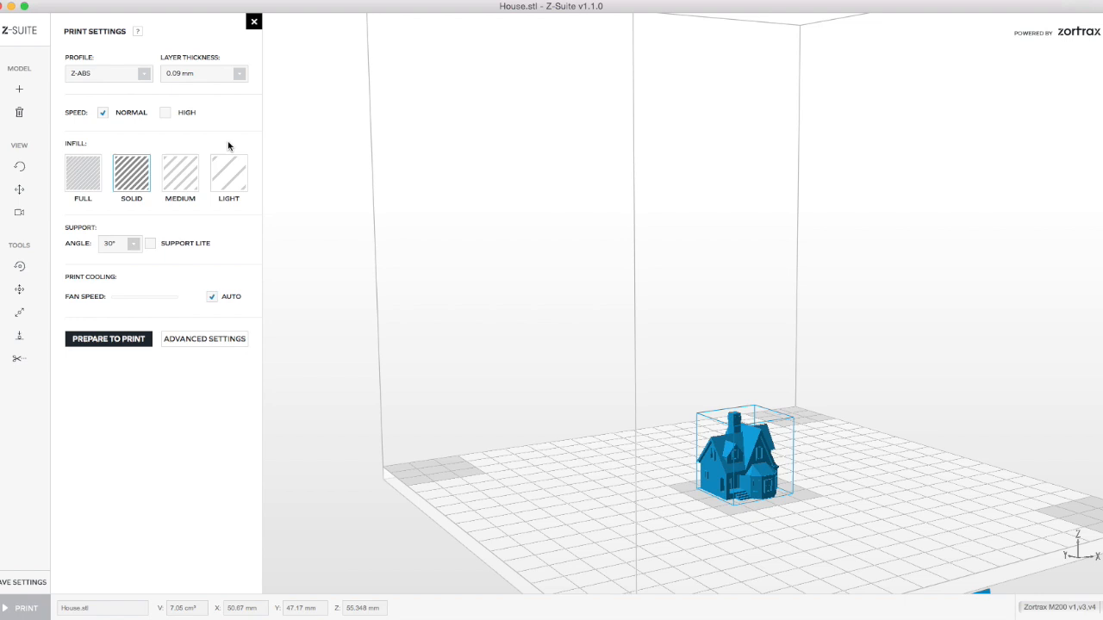
Set infill to Medium and the support angle to 0°.
click(180, 172)
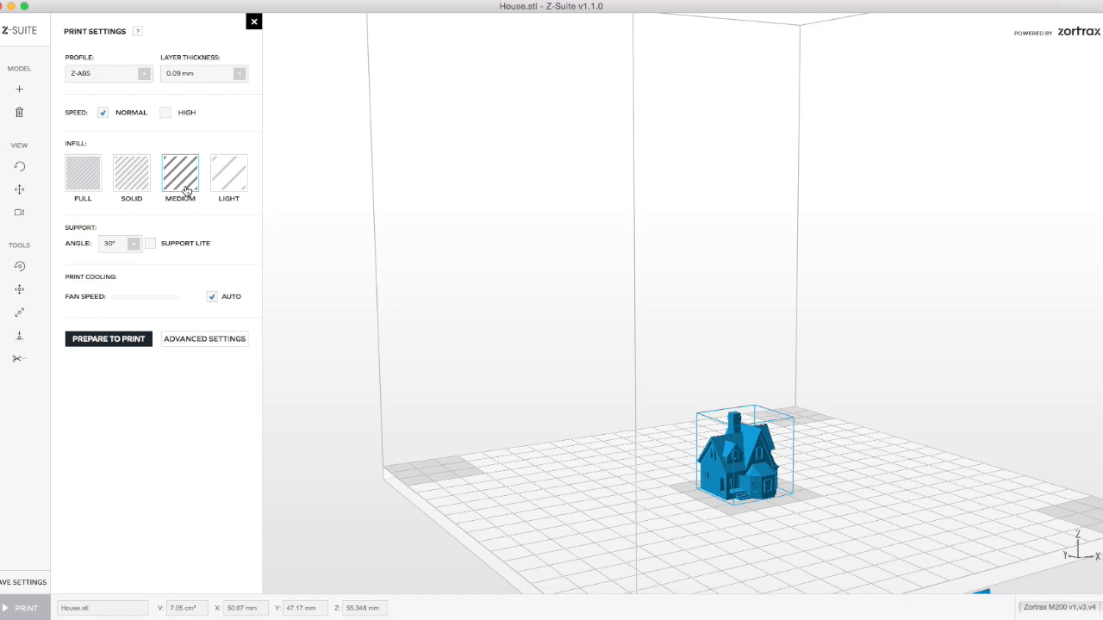
click(133, 245)
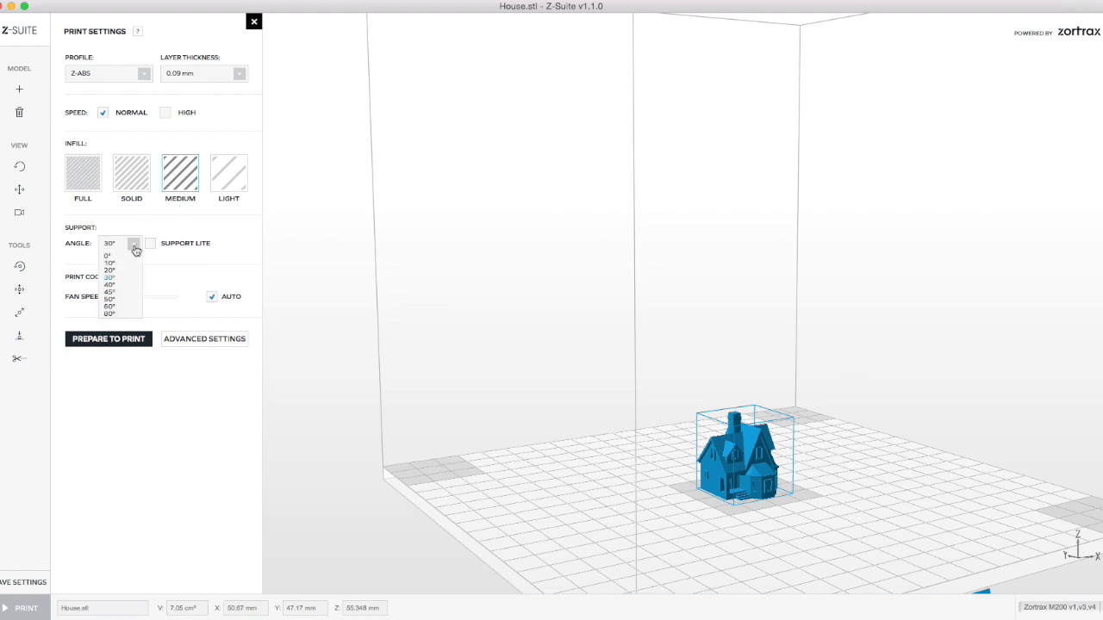
click(108, 255)
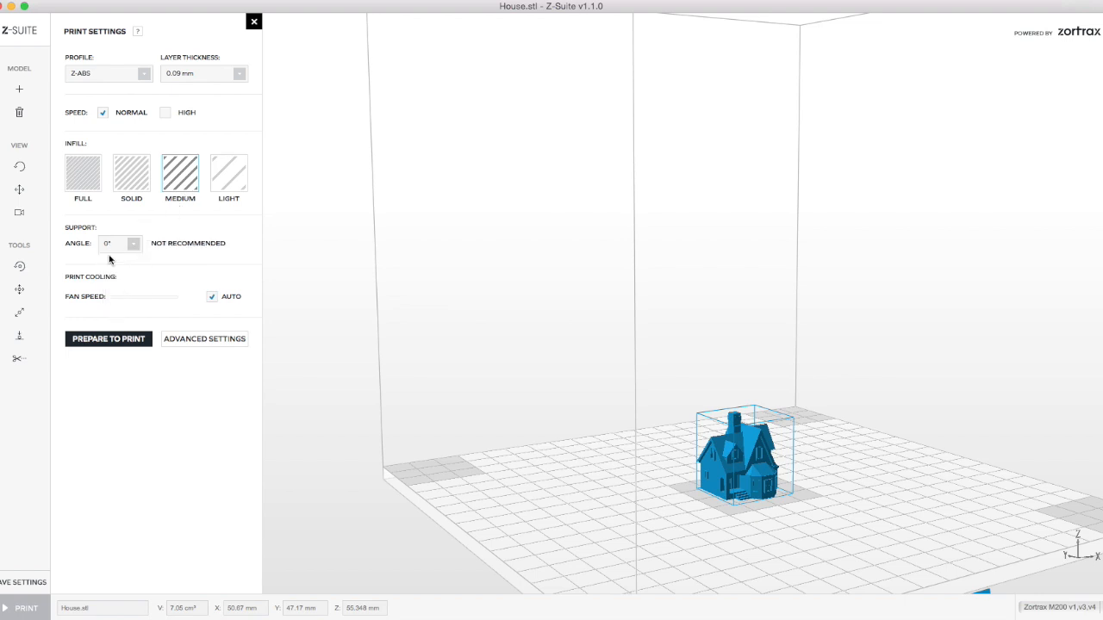
mouse_move(177, 260)
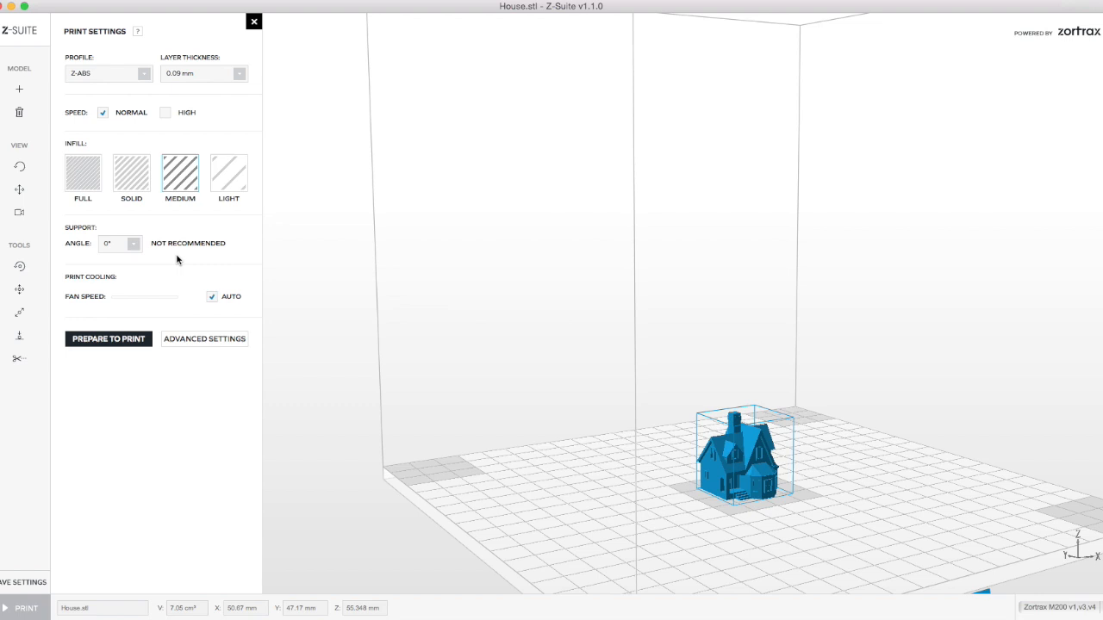
mouse_move(181, 266)
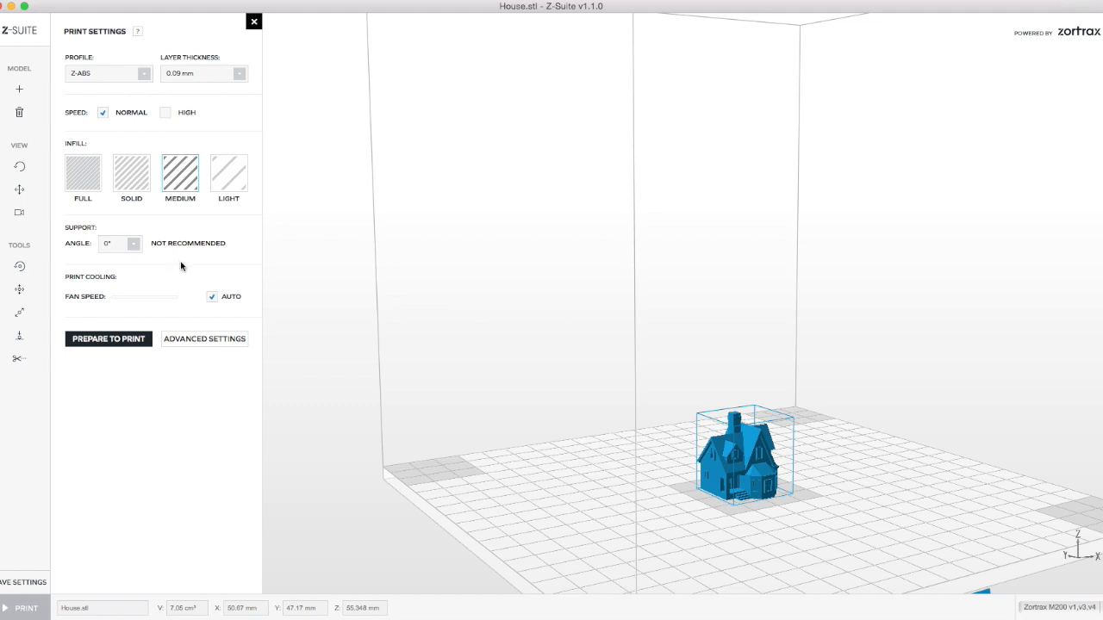
mouse_move(196, 286)
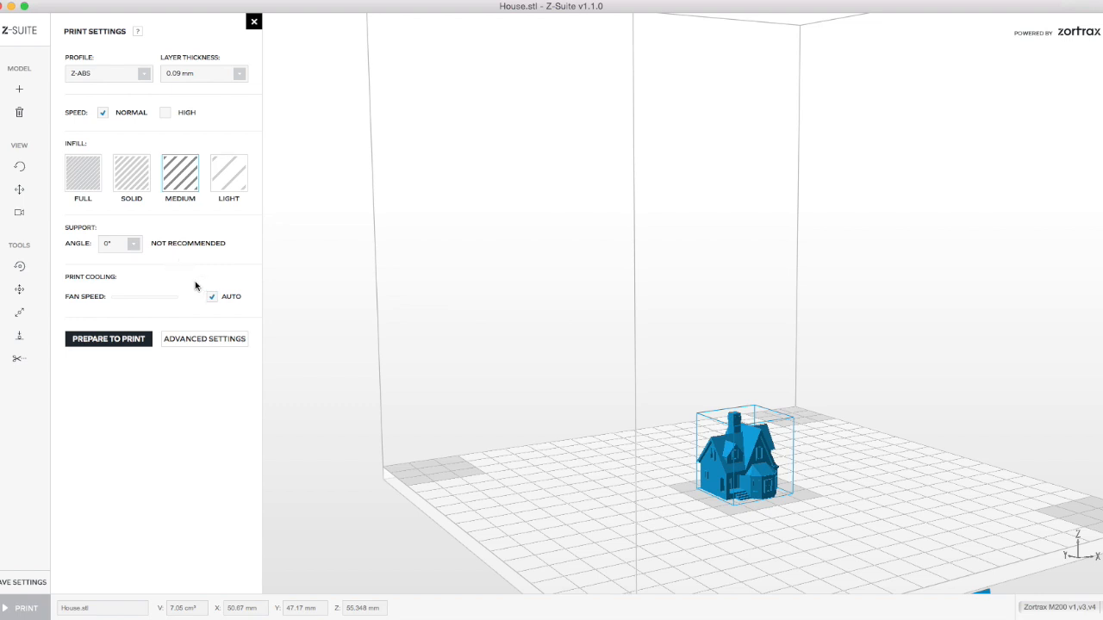
mouse_move(174, 310)
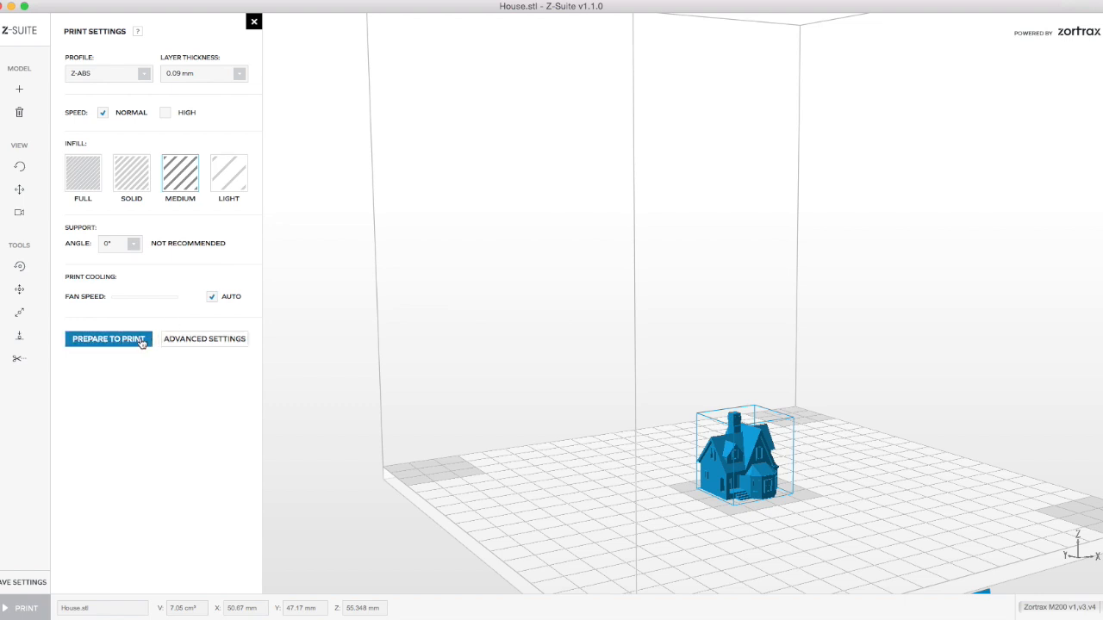
Slice the house with Prepare to Print and inspect the raft in the preview.
click(106, 338)
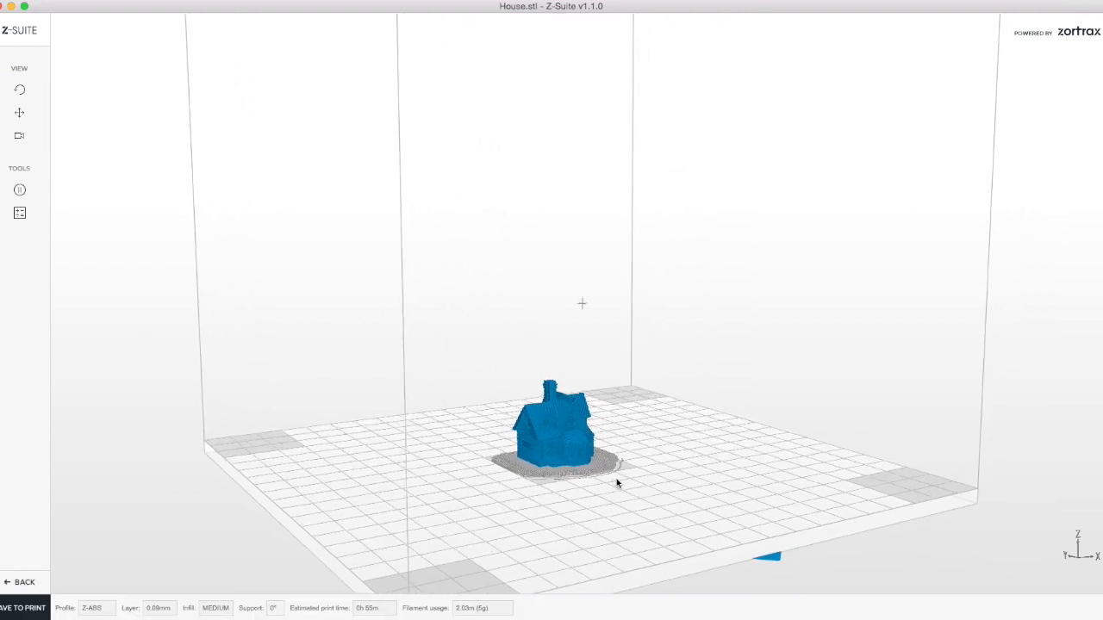
drag(617, 483, 448, 511)
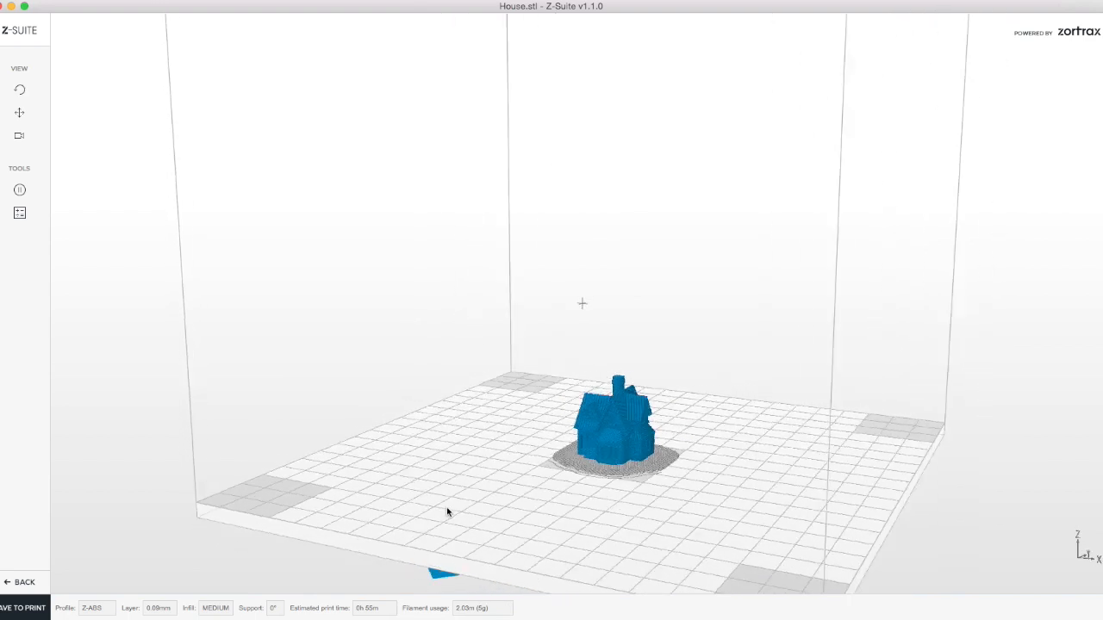
drag(448, 514, 612, 508)
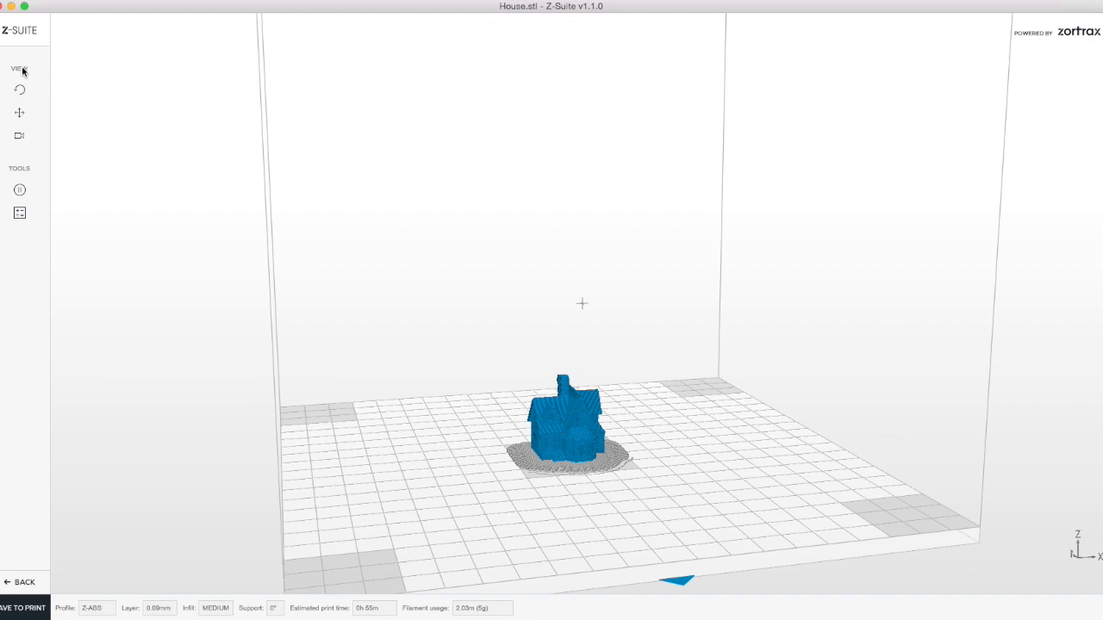
mouse_move(19, 90)
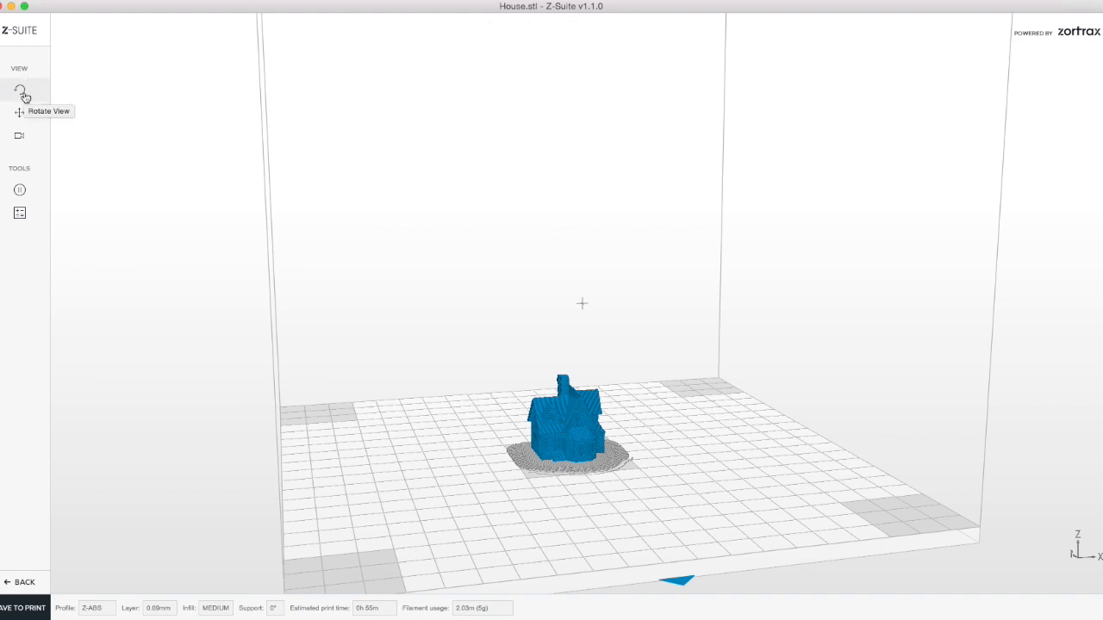
mouse_move(19, 137)
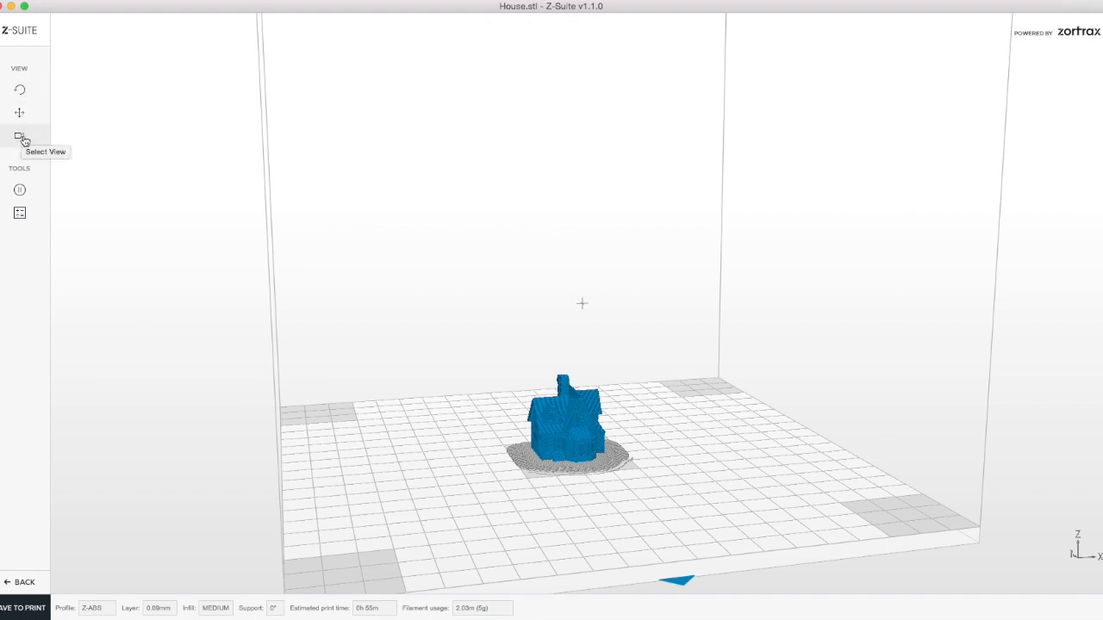
mouse_move(19, 214)
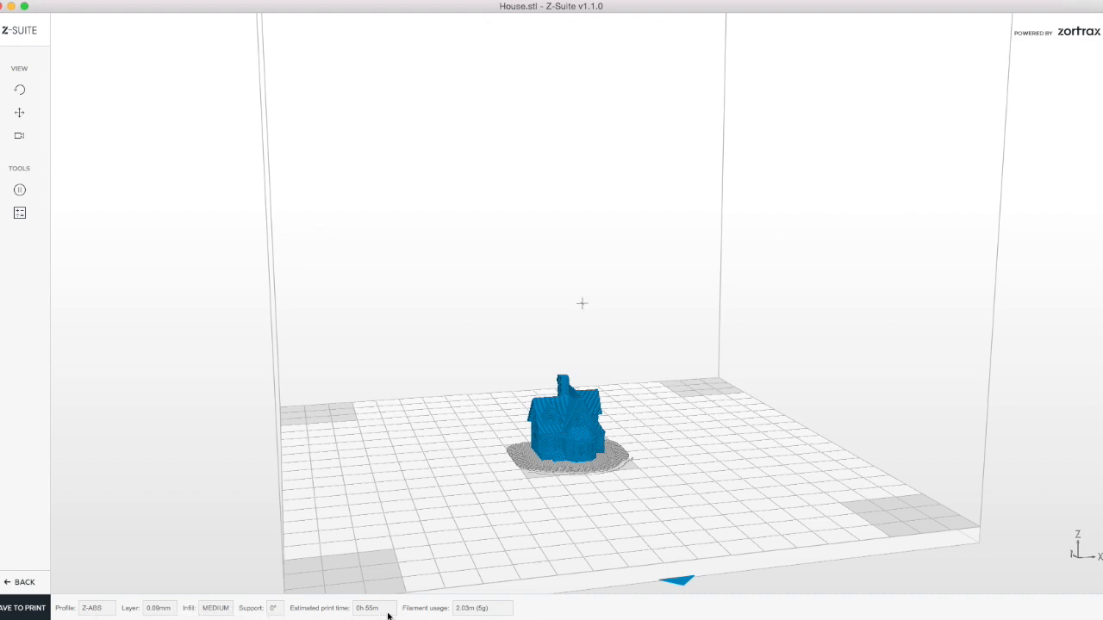
mouse_move(531, 616)
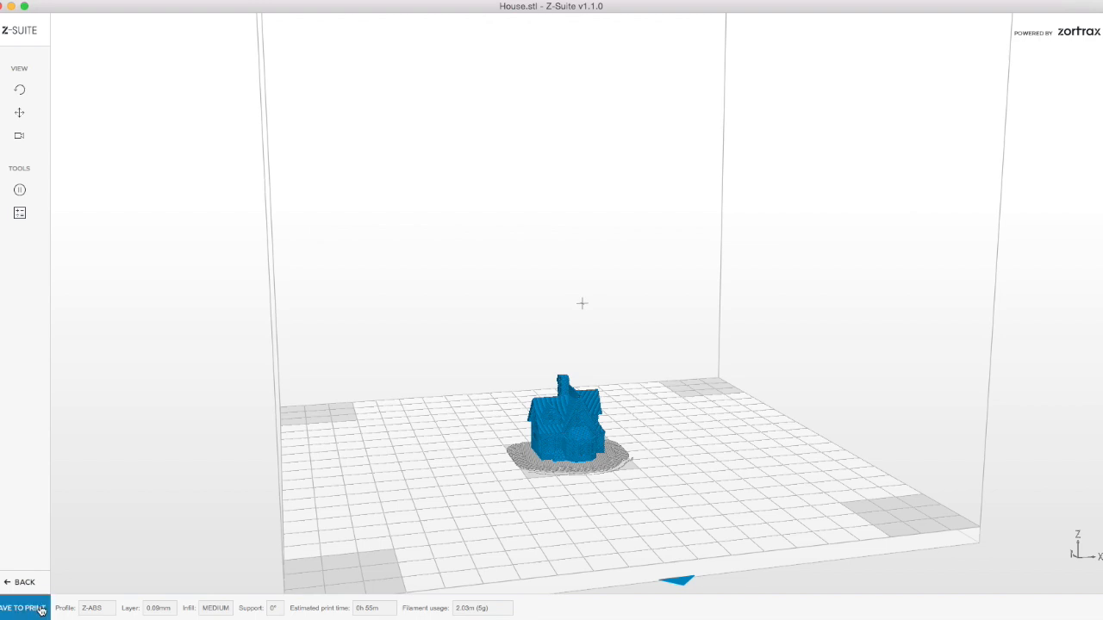
Save the print as Z-code named House with the ZORTRAX card as destination.
click(24, 607)
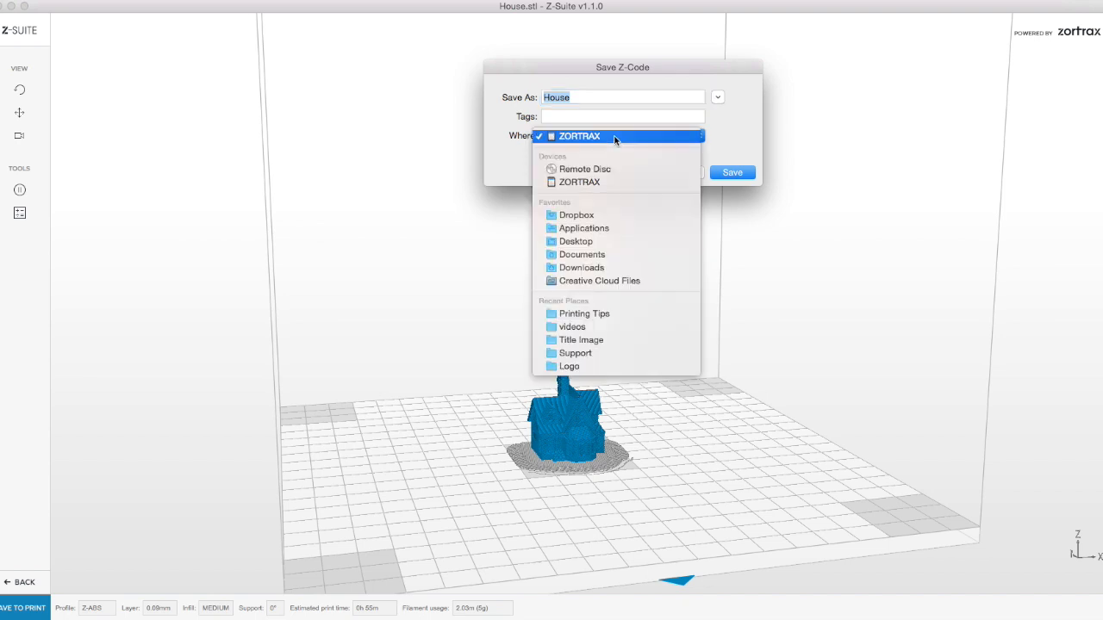
click(579, 134)
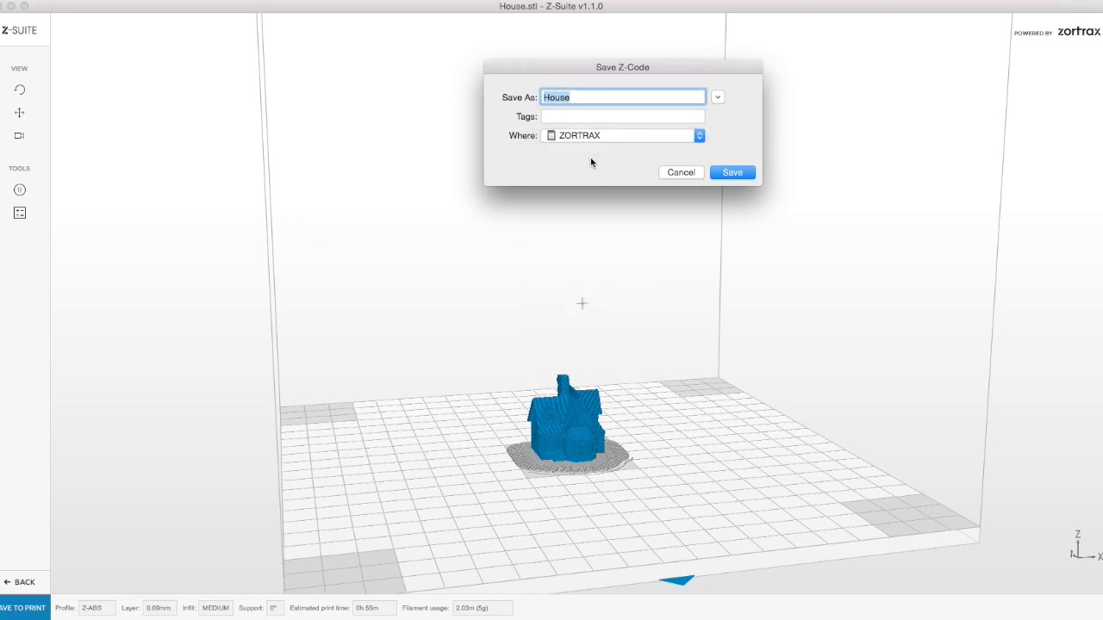
mouse_move(688, 159)
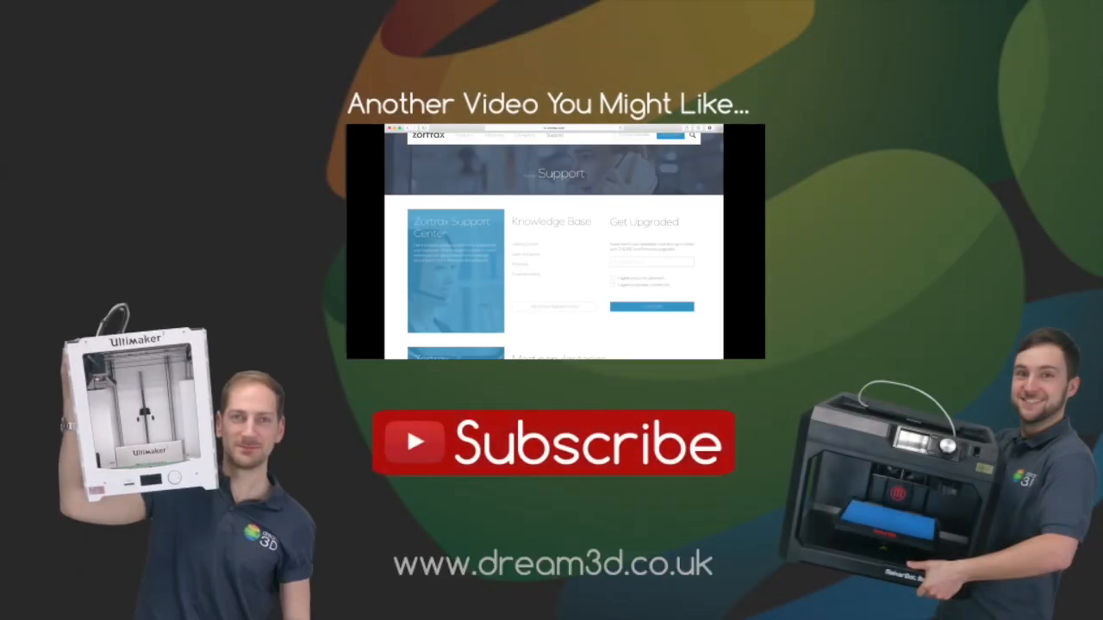
scroll(down, 3)
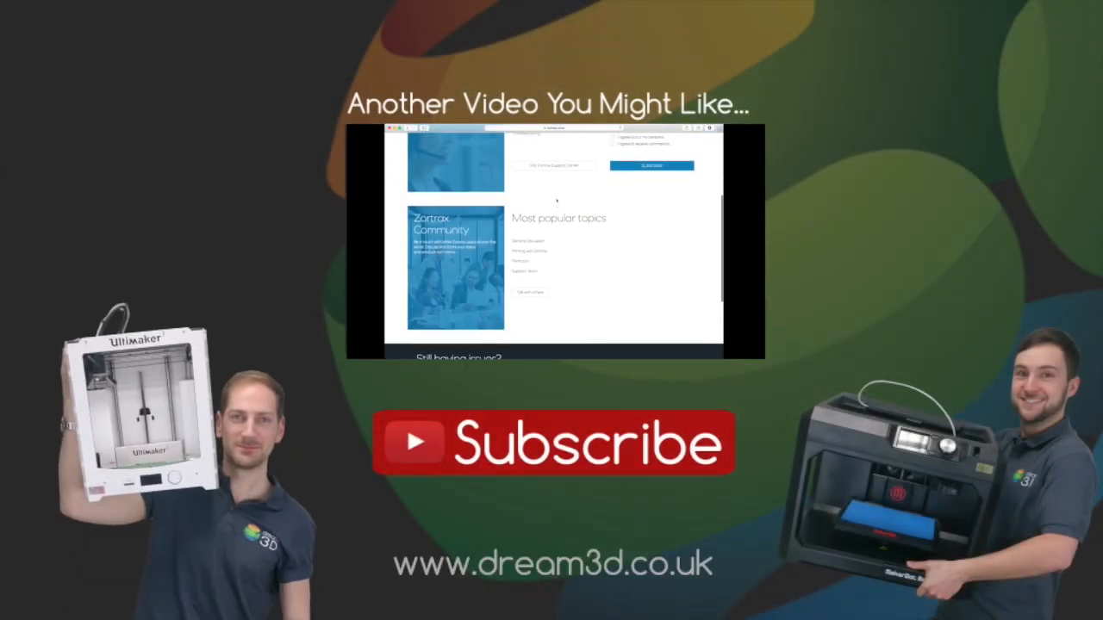